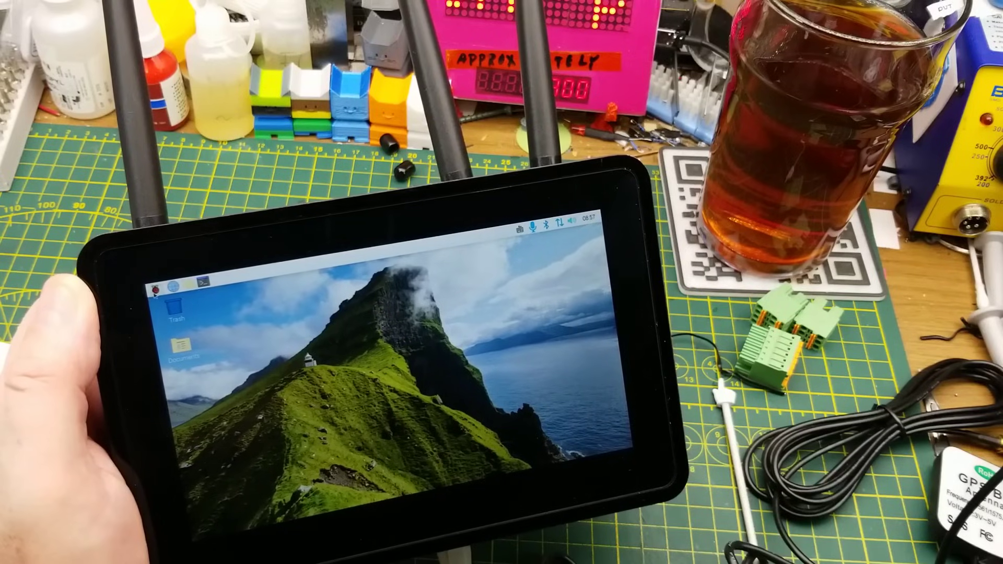
Step: Bring up the on-screen keyboard and the applications menu on the desktop
left_click(155, 287)
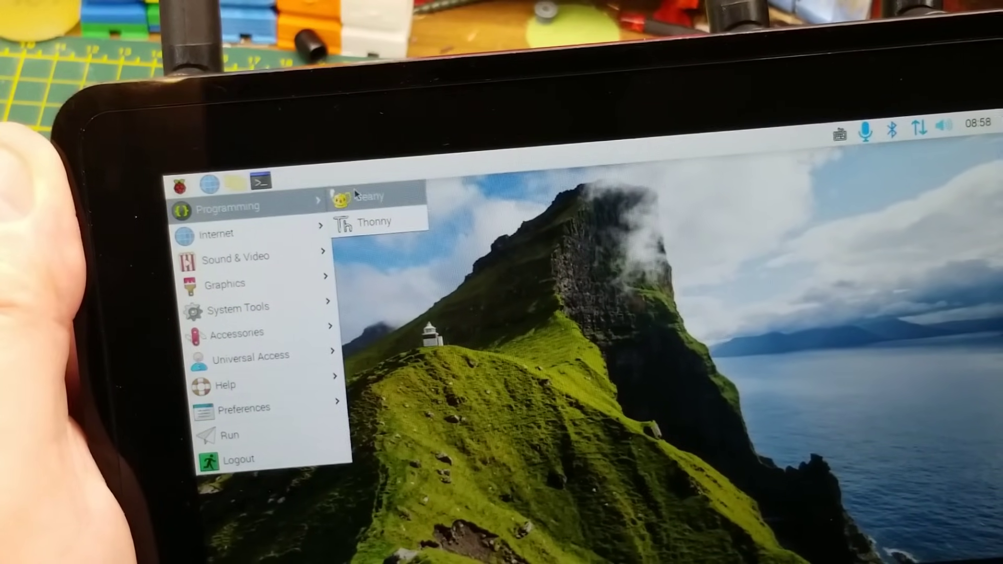
mouse_move(363, 202)
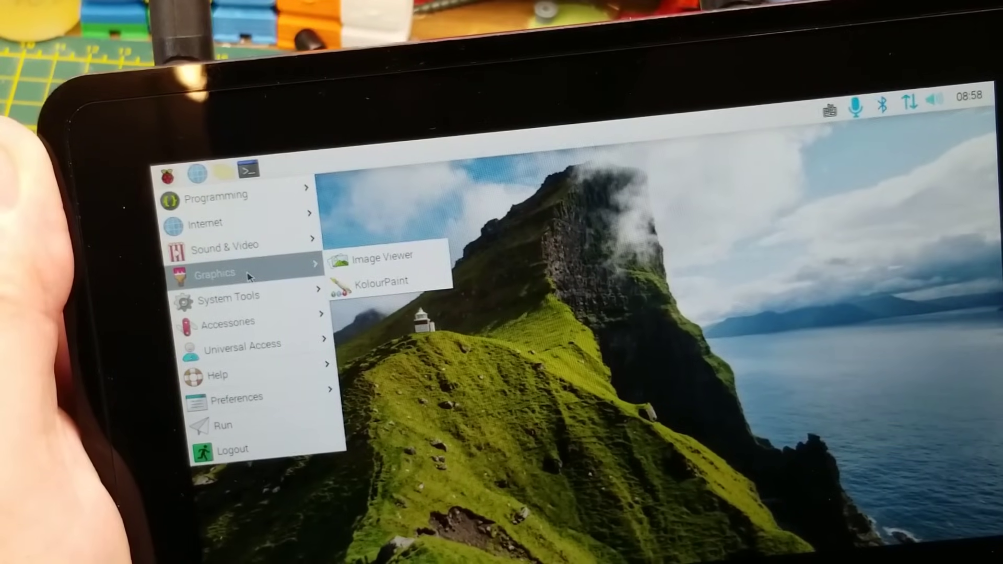
mouse_move(227, 296)
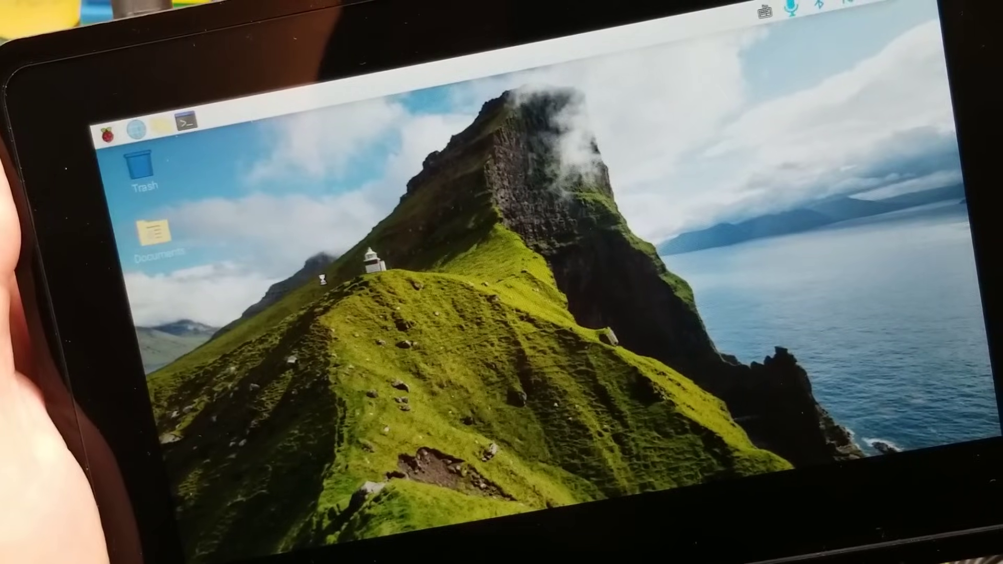
left_click(758, 13)
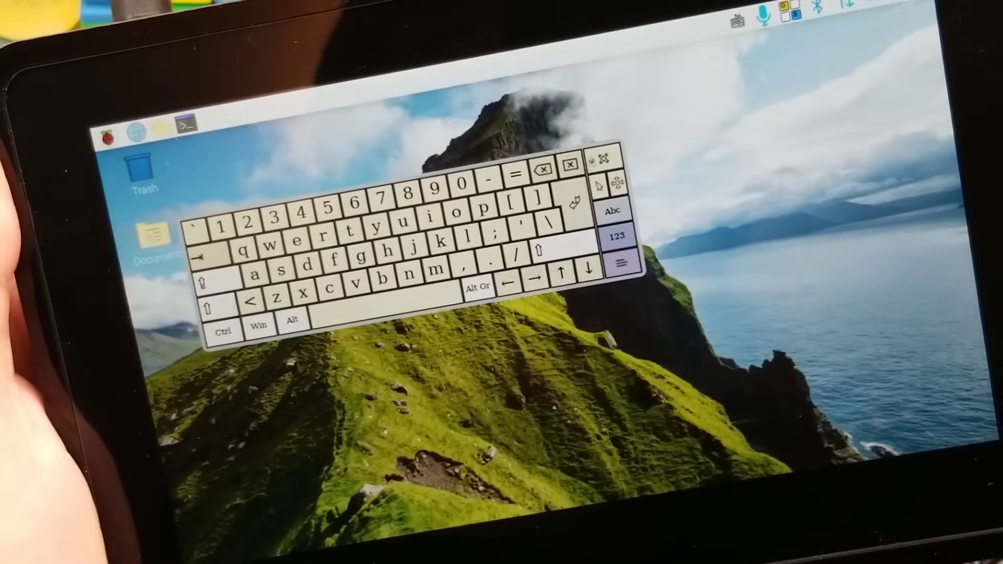
left_click(119, 128)
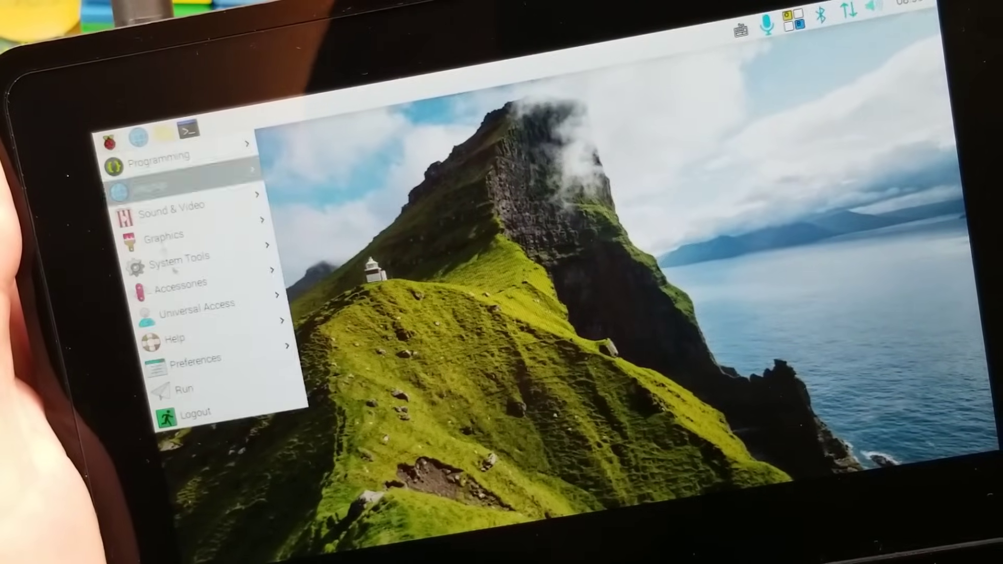
left_click(196, 358)
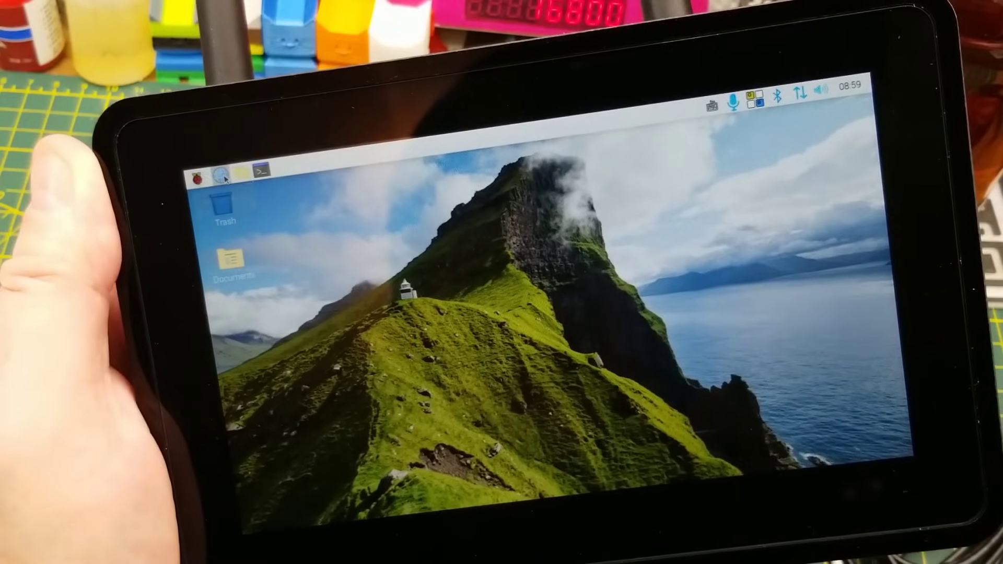
Step: Launch the Chromium browser and load the Node-RED editor from the new tab page shortcut
left_click(240, 177)
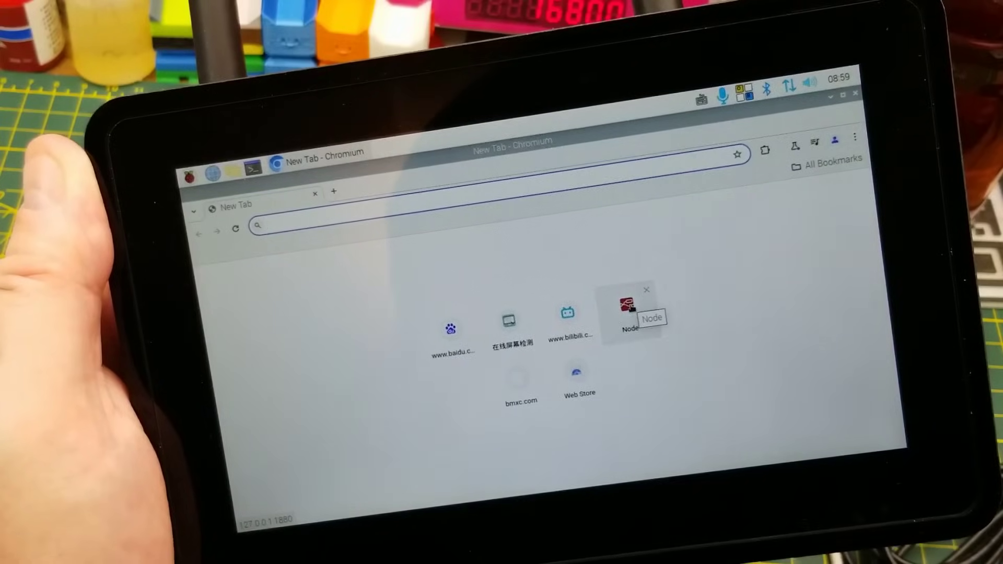
left_click(629, 313)
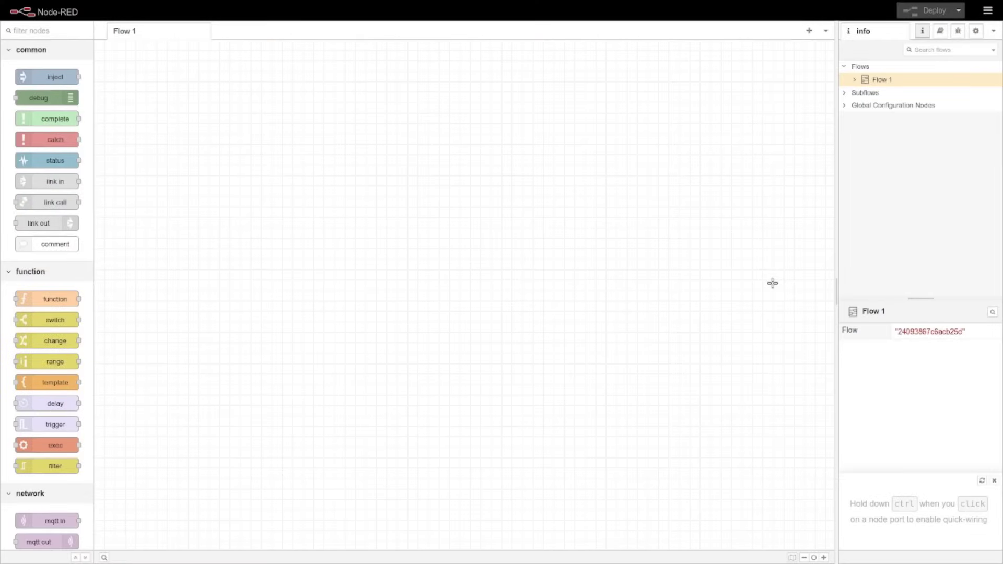
mouse_move(755, 314)
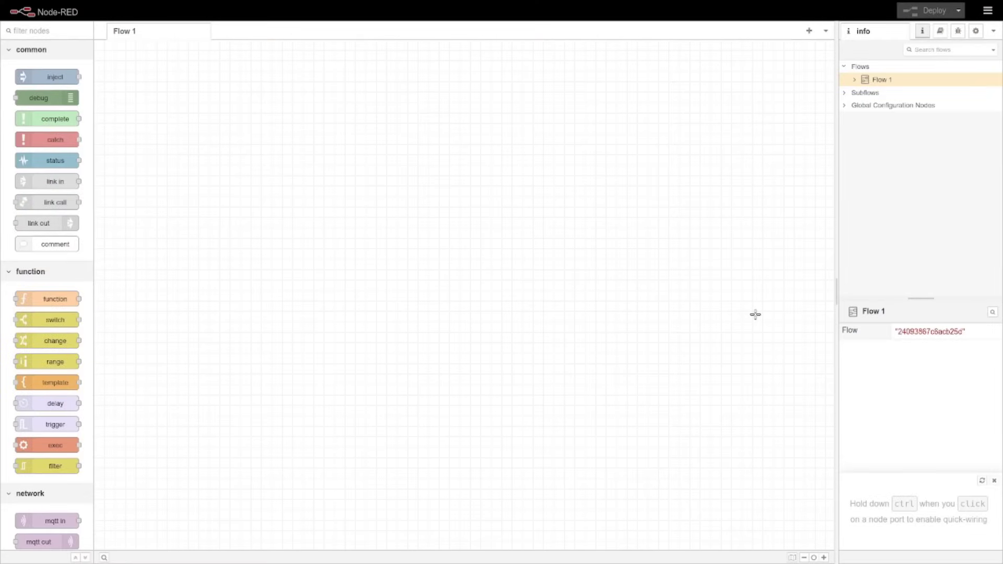
mouse_move(766, 328)
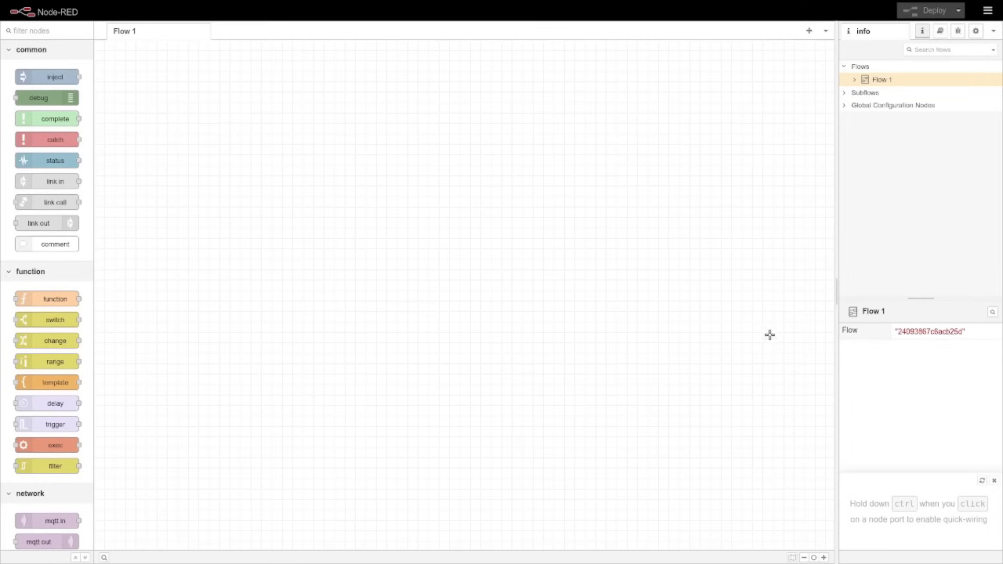
mouse_move(653, 203)
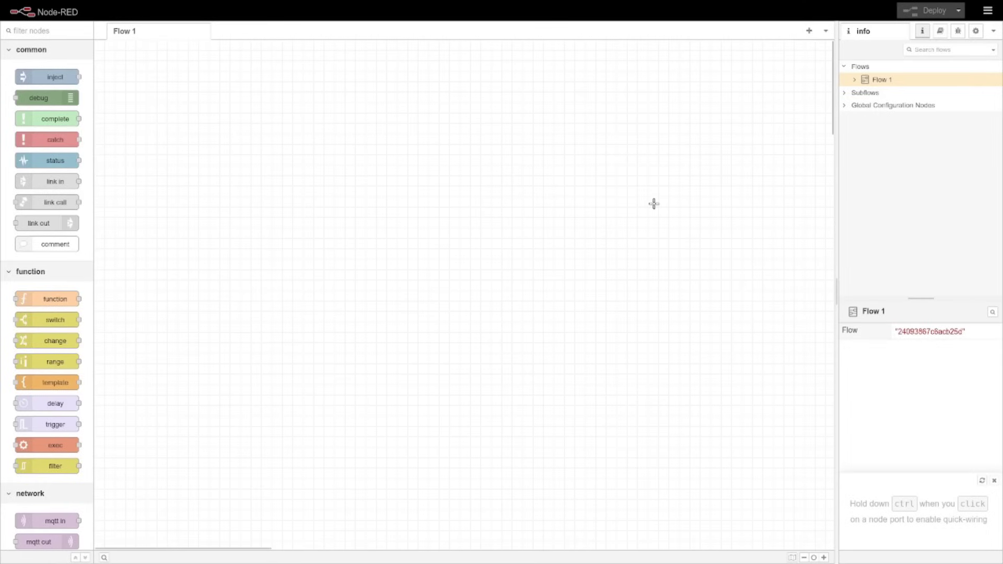
mouse_move(498, 168)
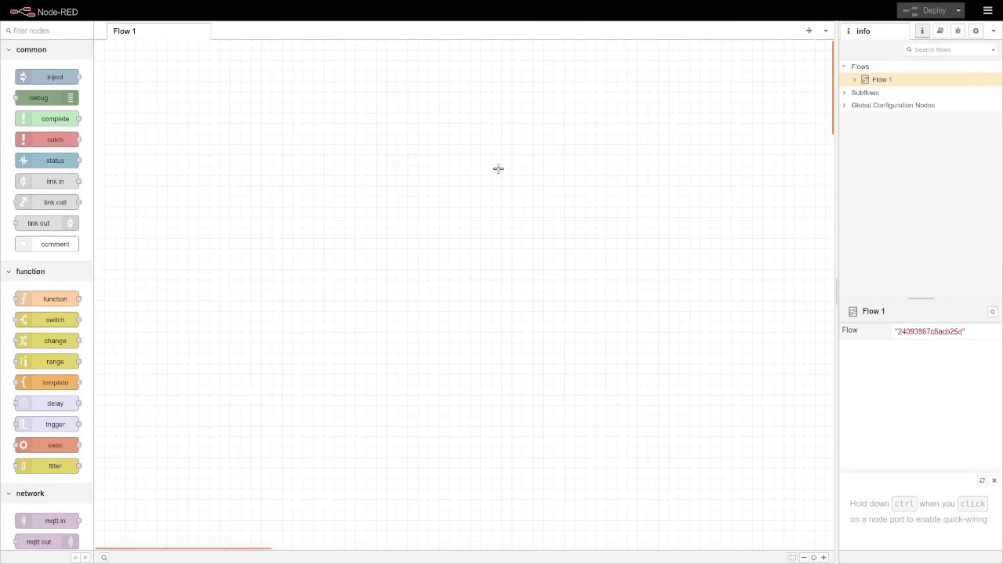
mouse_move(480, 182)
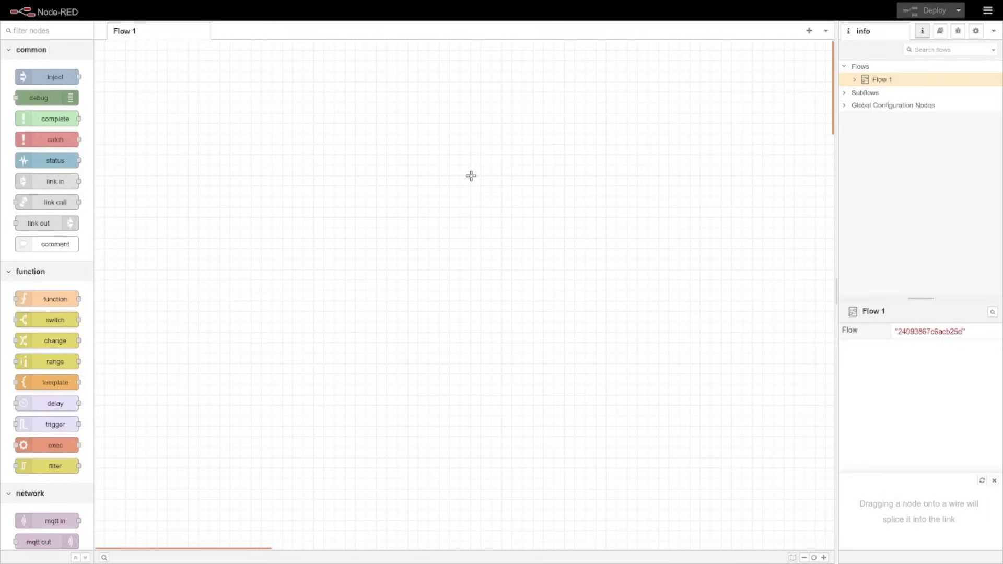
mouse_move(519, 154)
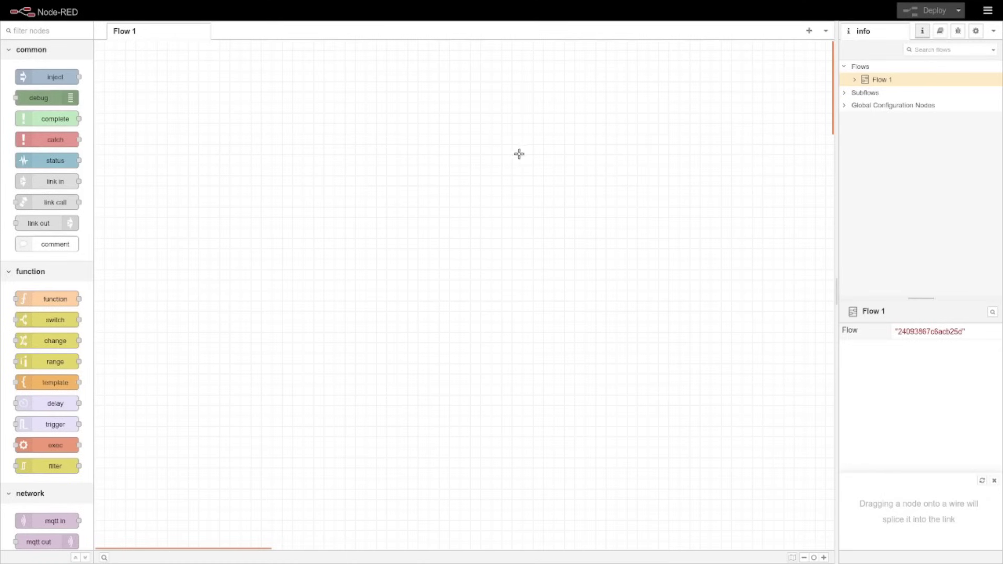
mouse_move(366, 240)
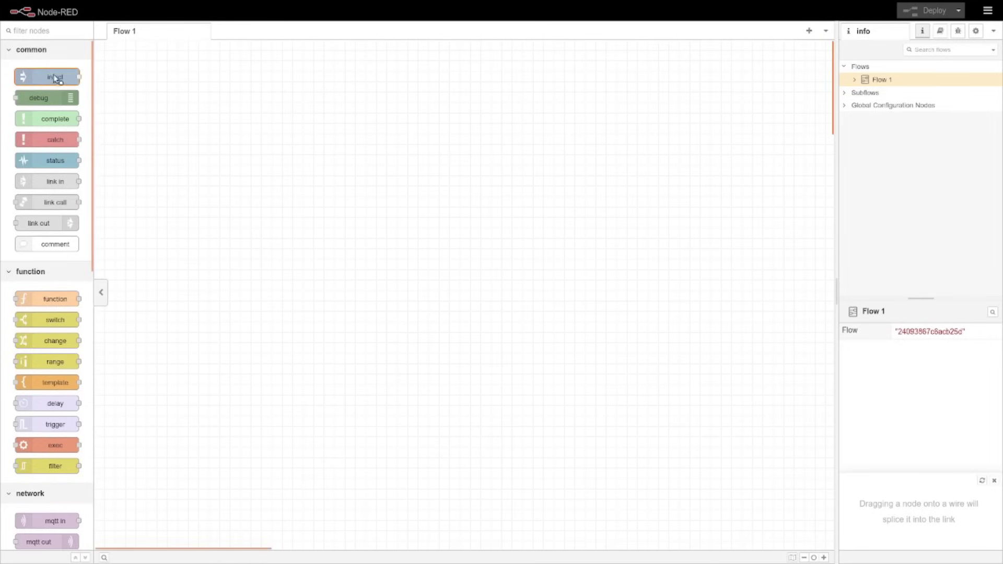
Step: Place a timestamp inject node on Flow 1 and wire it to function 1
left_click_drag(47, 76, 245, 155)
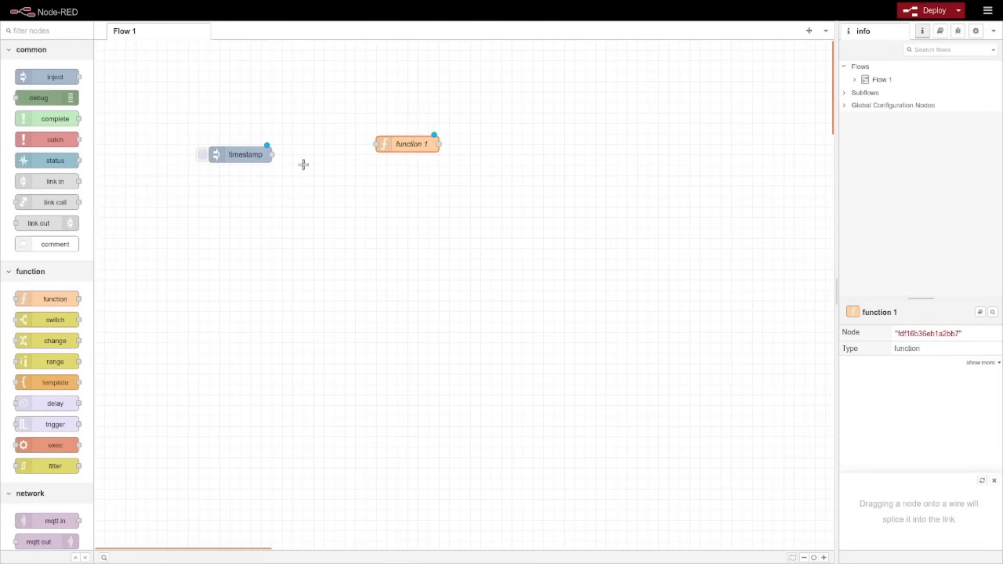
left_click_drag(269, 145, 377, 143)
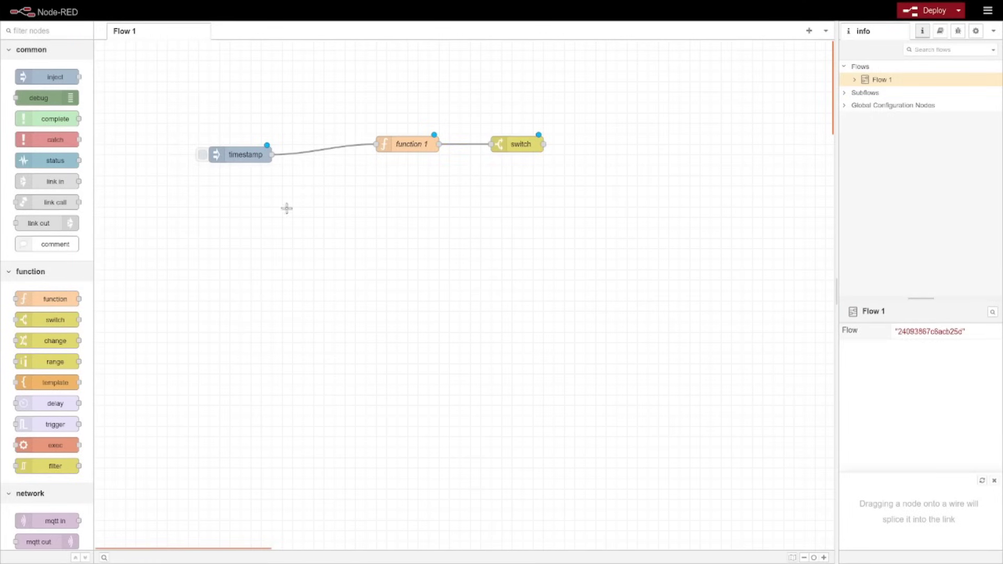
left_click(244, 154)
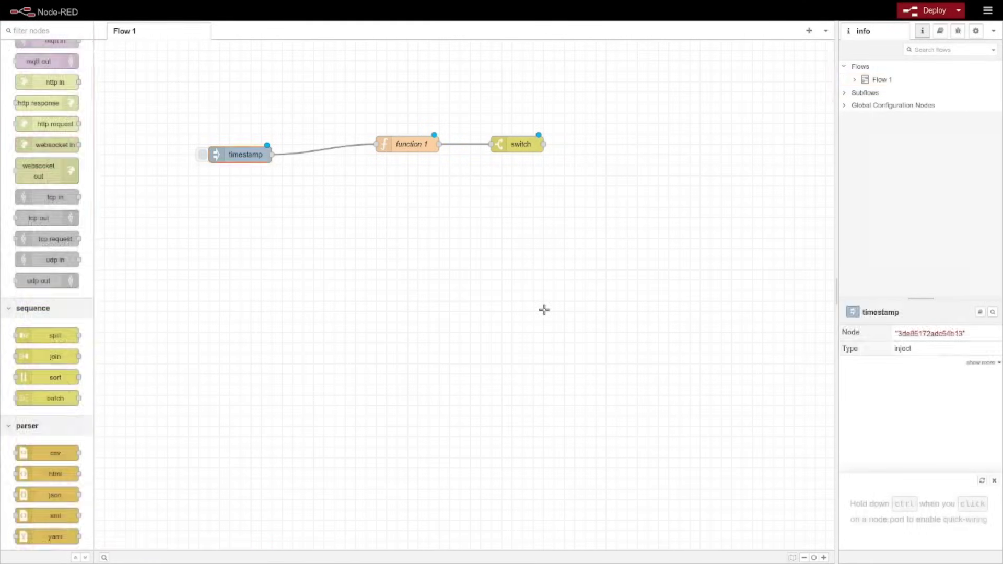